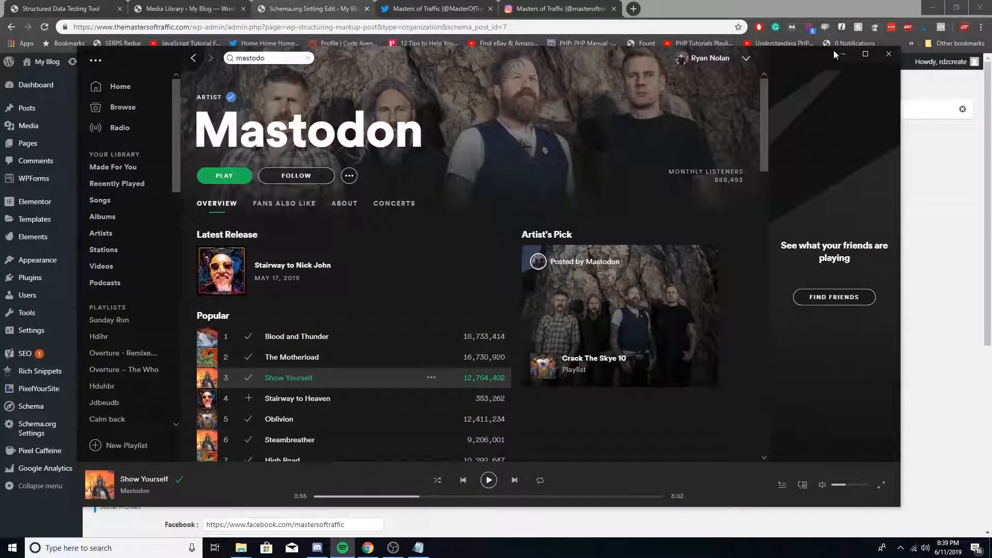
# Step: Minimize Spotify and select the plugin name line in the Notepad notes
pyautogui.click(889, 54)
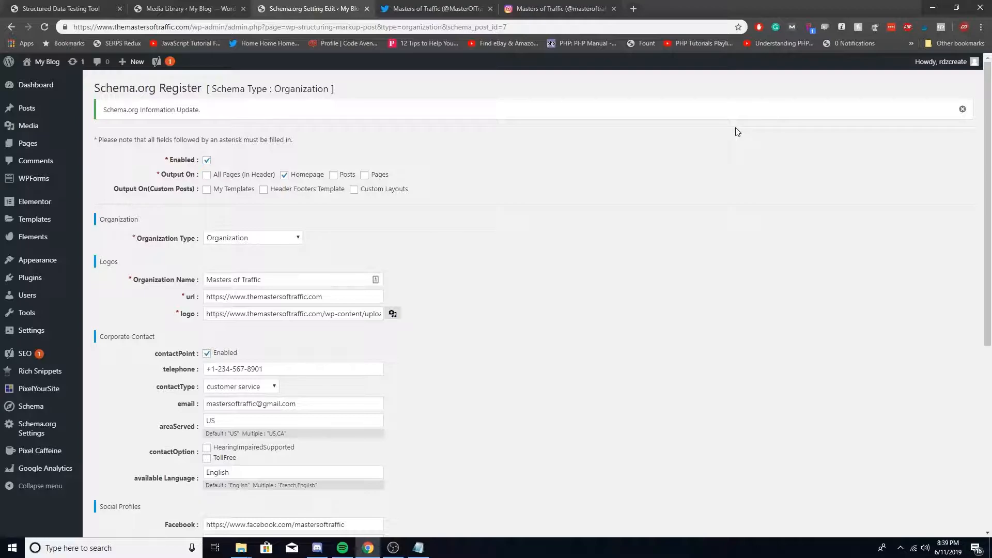
pyautogui.click(417, 548)
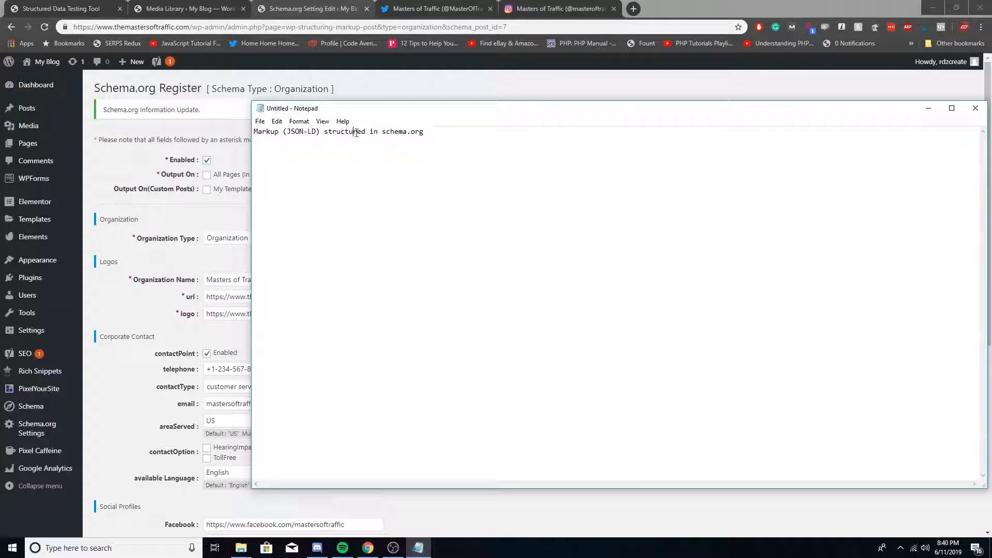
pyautogui.tripleClick(338, 130)
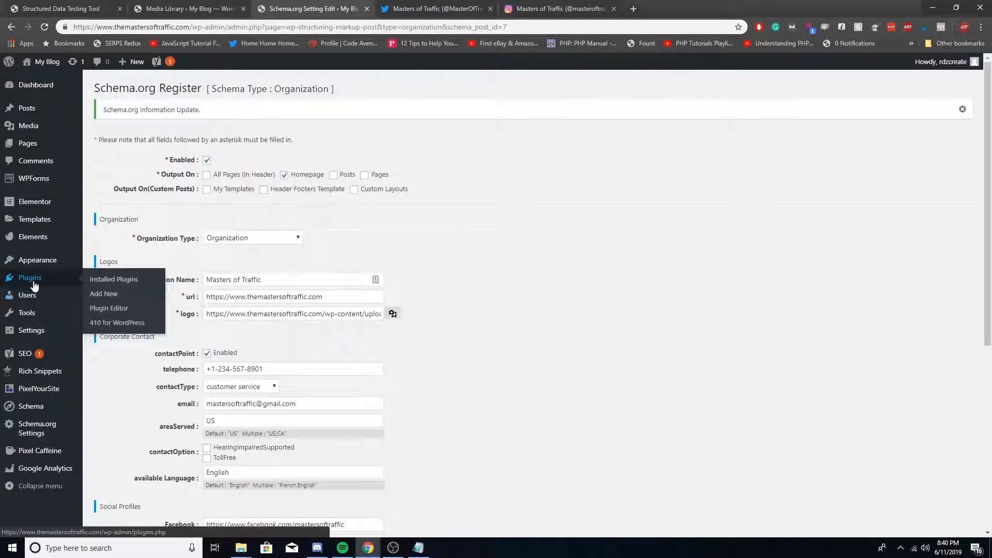
# Step: Search Add Plugins for 'Markup (JSON-LD) structured in schema.org' and confirm it shows Active
pyautogui.click(103, 294)
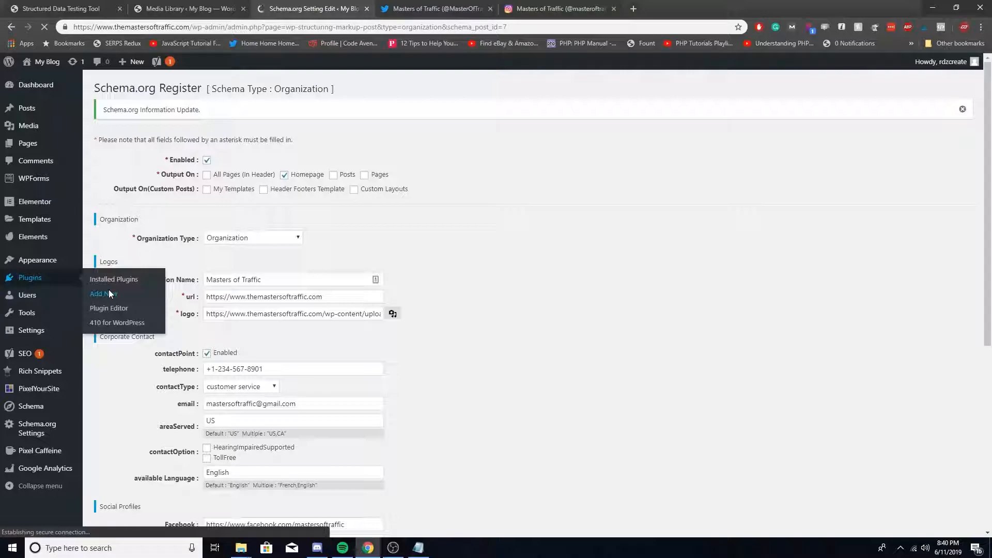
pyautogui.click(103, 293)
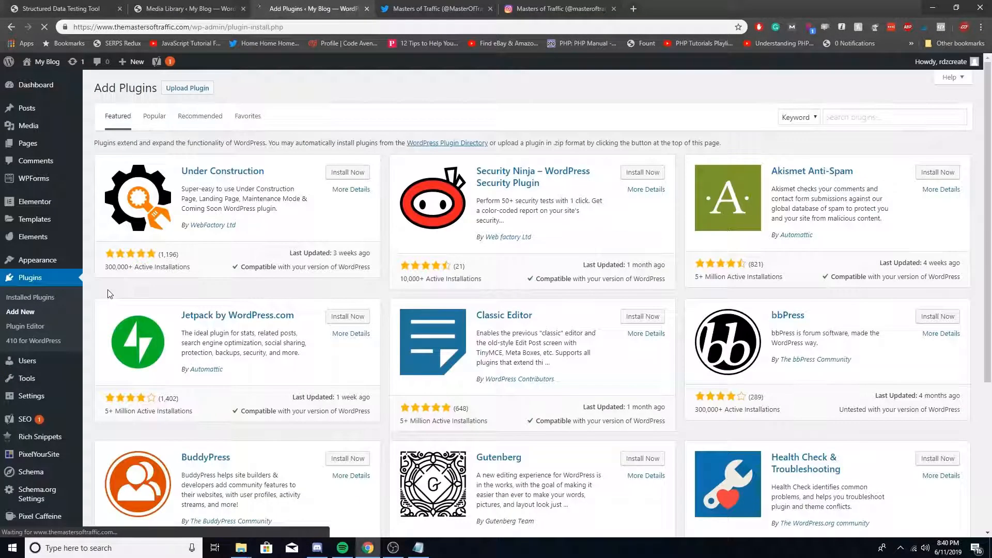
pyautogui.click(892, 118)
pyautogui.write('Markup (JSON-LD) structured in schema.org')
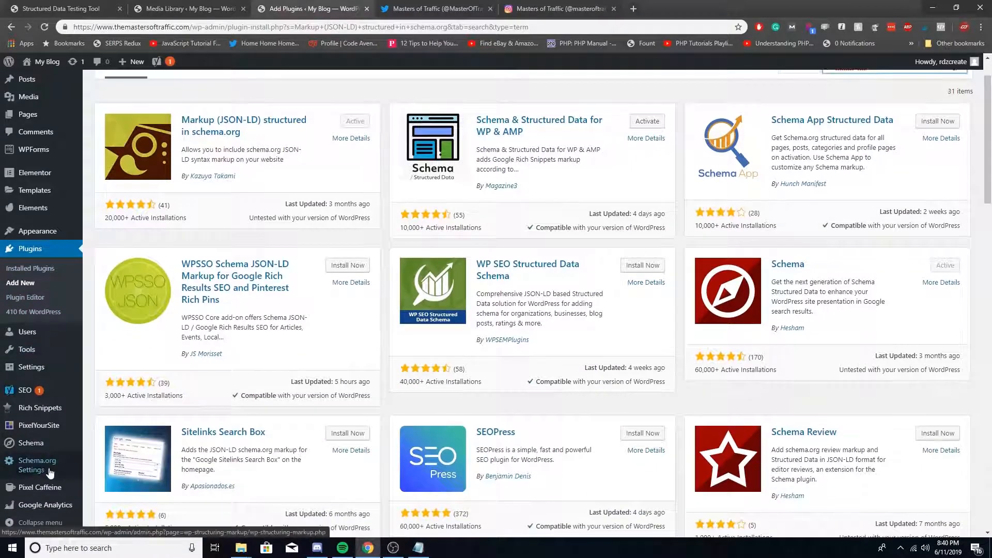
pyautogui.moveTo(37, 465)
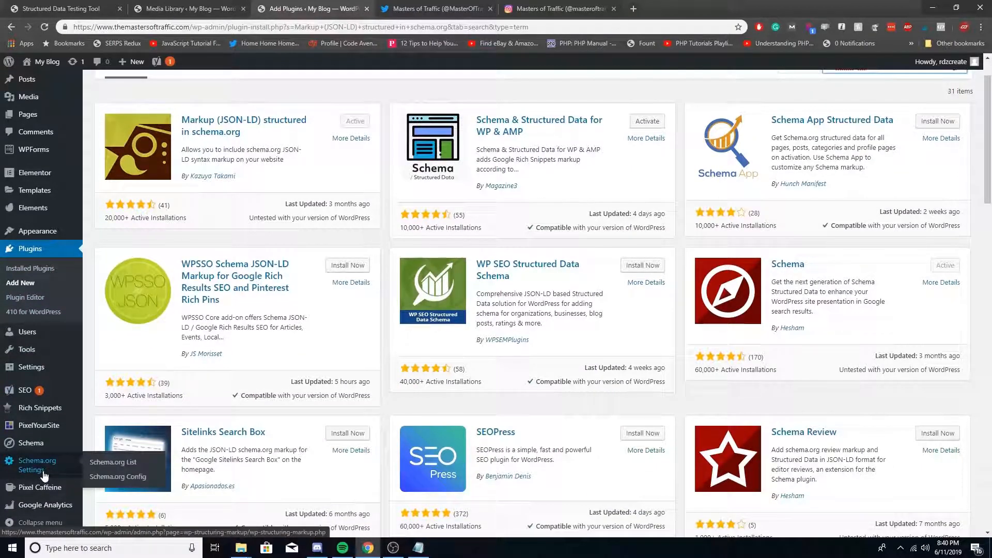
# Step: Open the Organization schema edit form from the Schema.org settings list
pyautogui.click(37, 465)
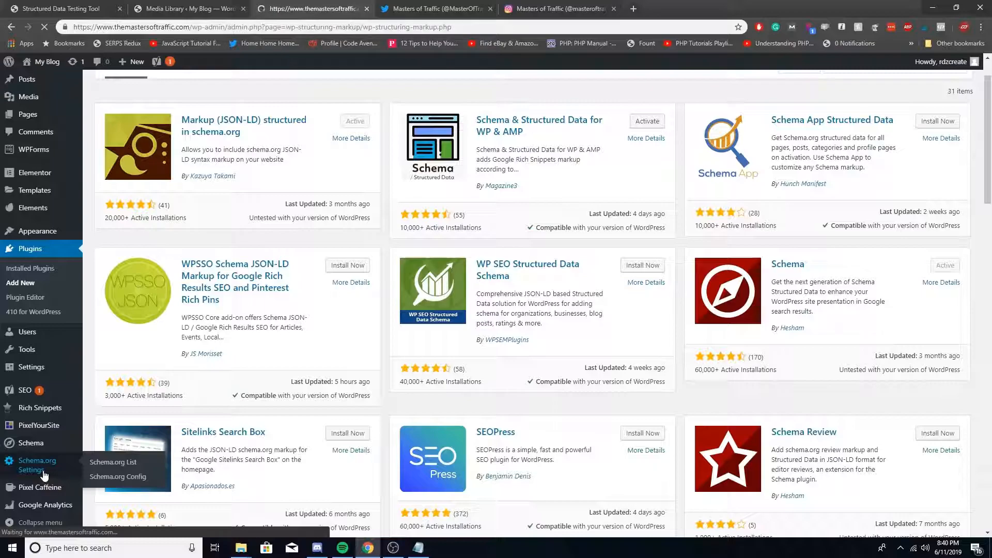
pyautogui.click(114, 462)
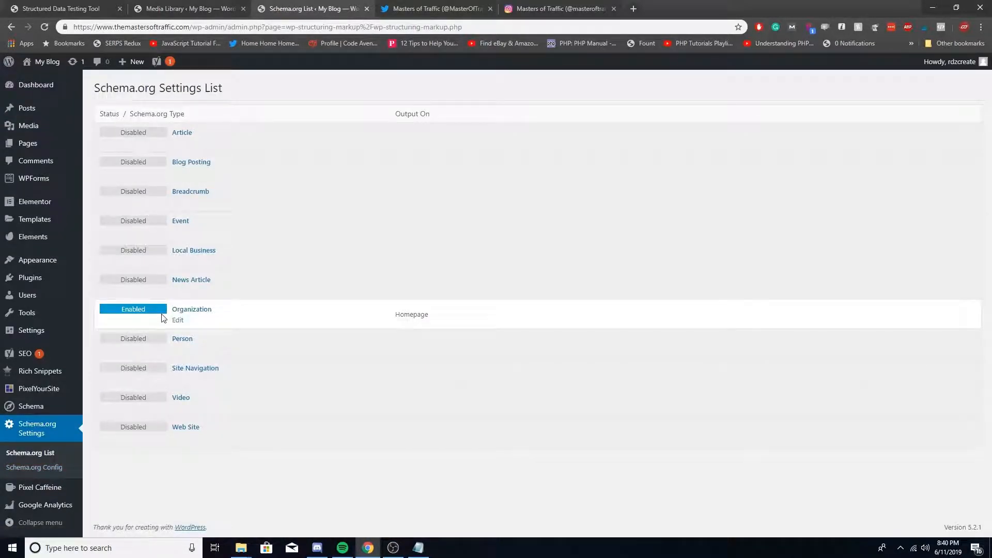
pyautogui.click(178, 321)
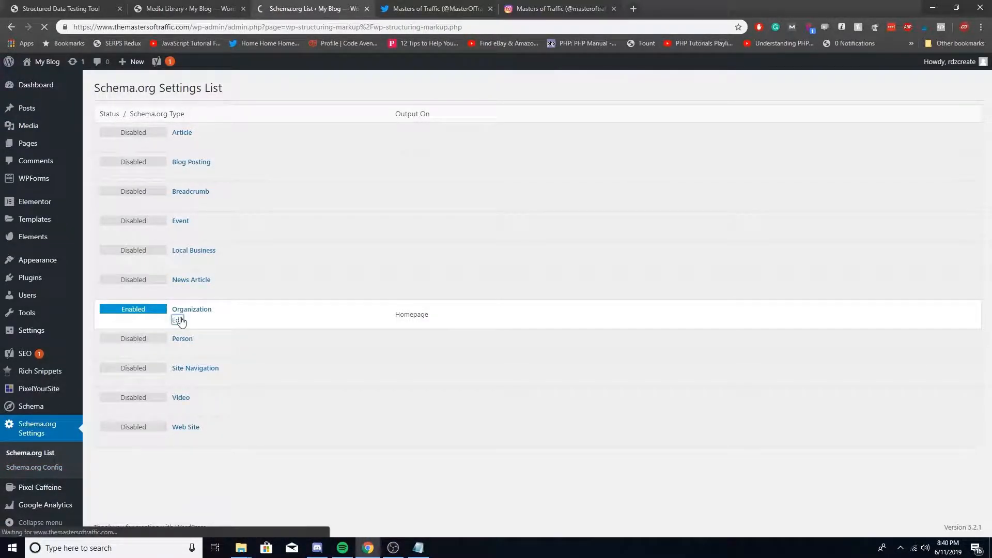
pyautogui.click(177, 320)
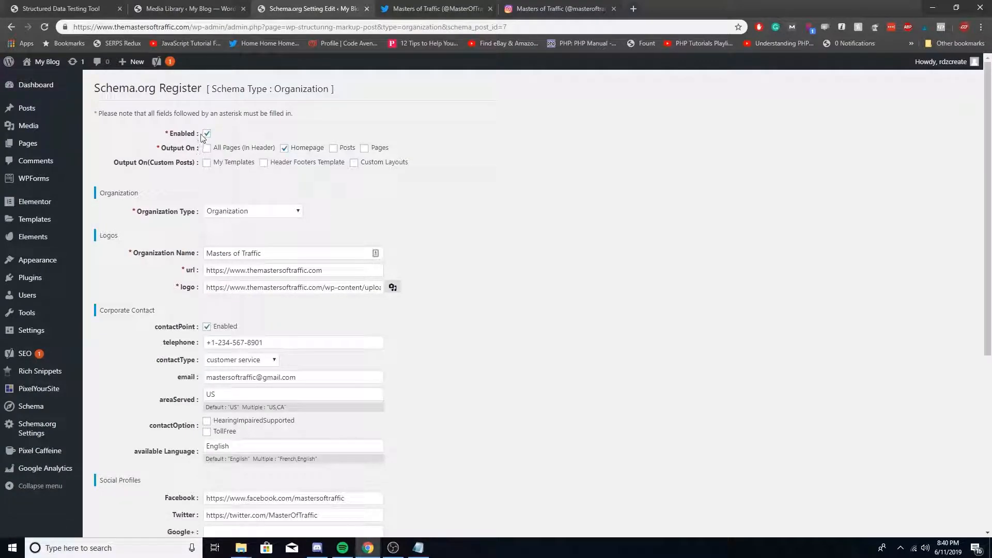
# Step: Tick Enabled and Homepage for the Organization schema, then scroll down the form
pyautogui.click(206, 133)
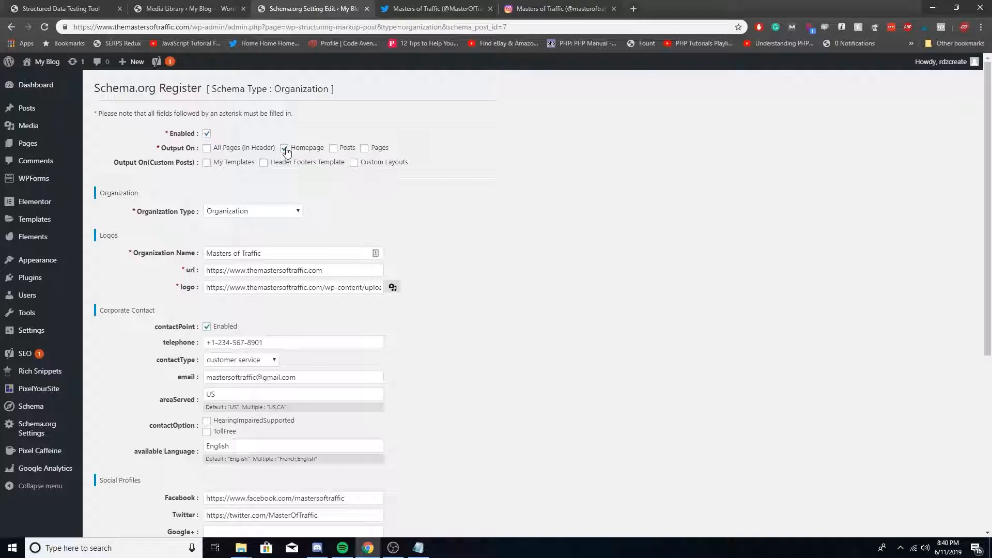
pyautogui.click(284, 148)
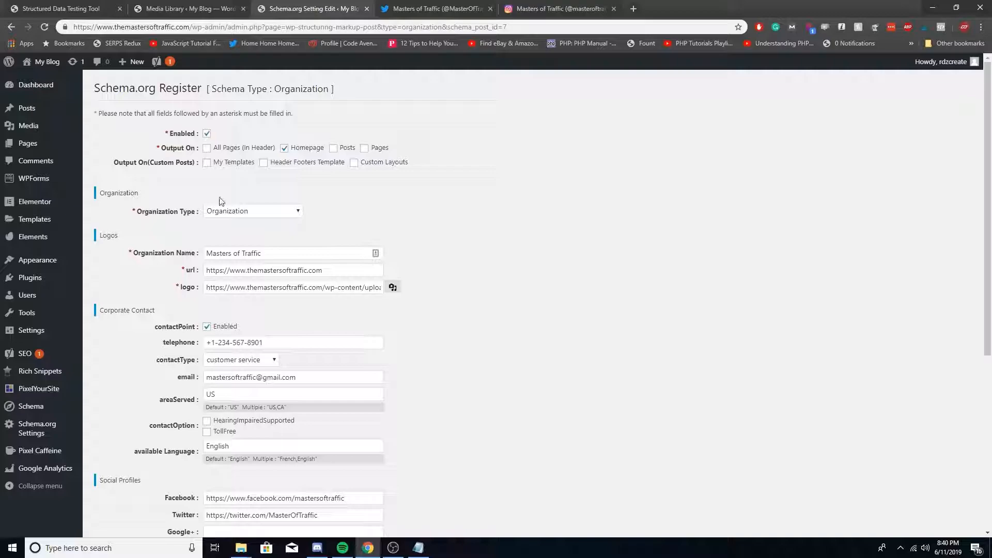
pyautogui.scroll(-3)
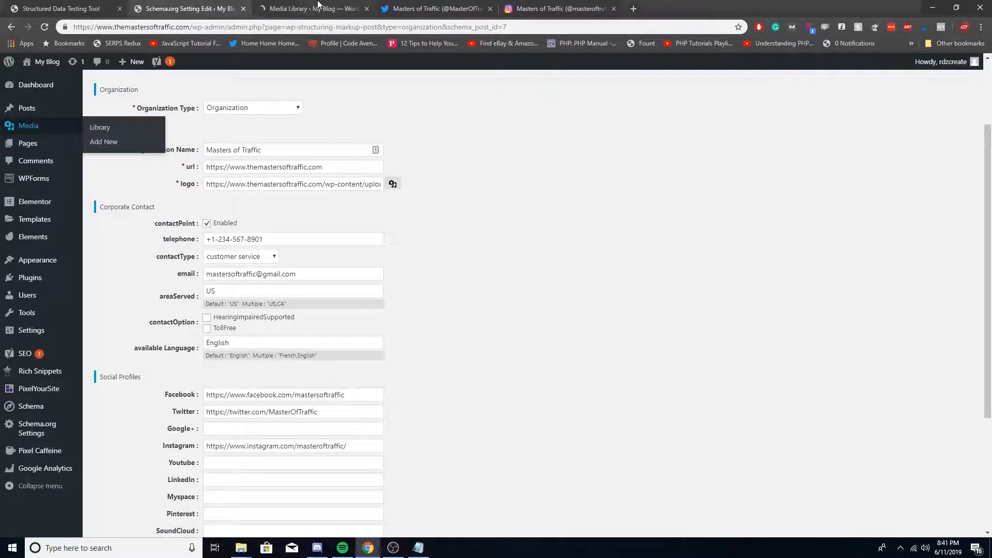
# Step: Copy the Masters of Traffic logo's file link from its Media Library attachment details
pyautogui.click(99, 127)
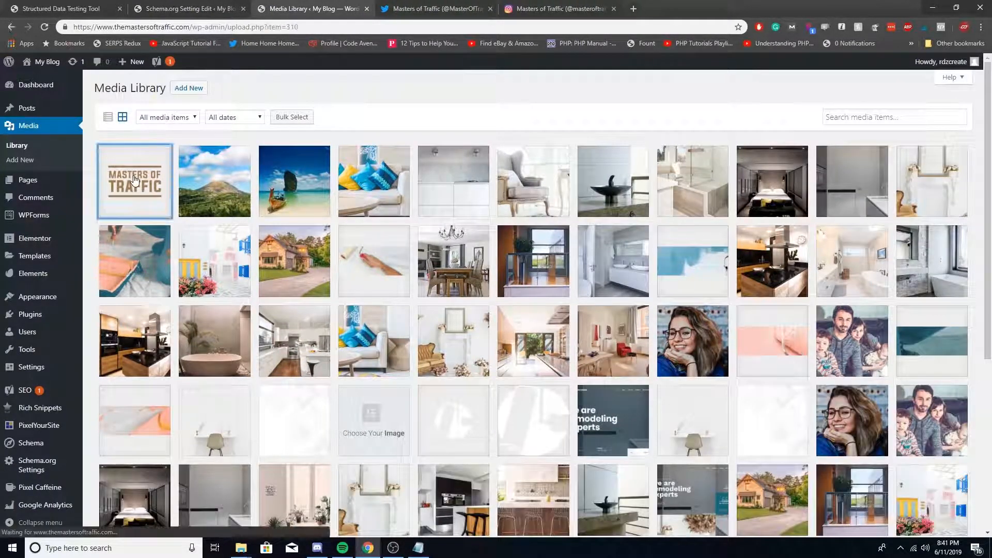
pyautogui.click(133, 182)
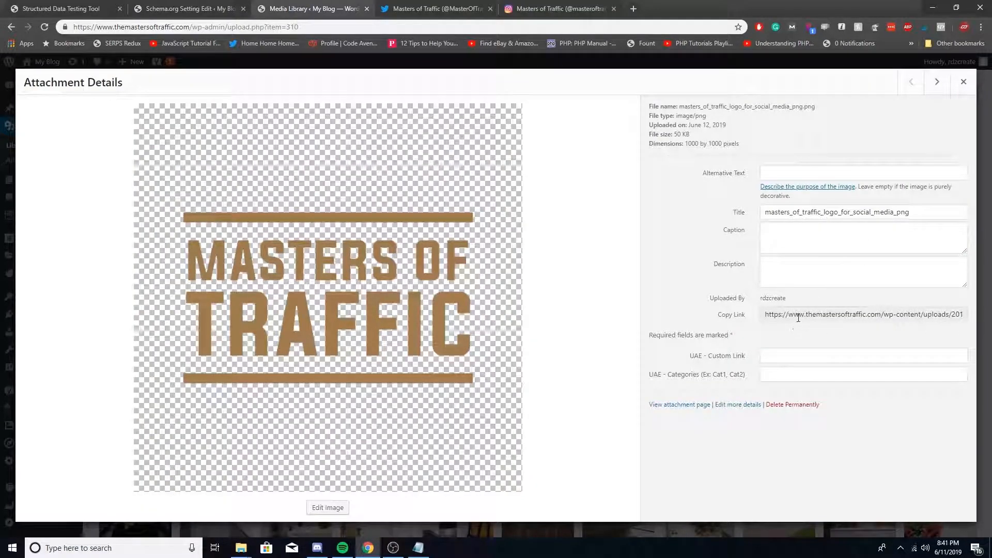
pyautogui.rightClick(862, 313)
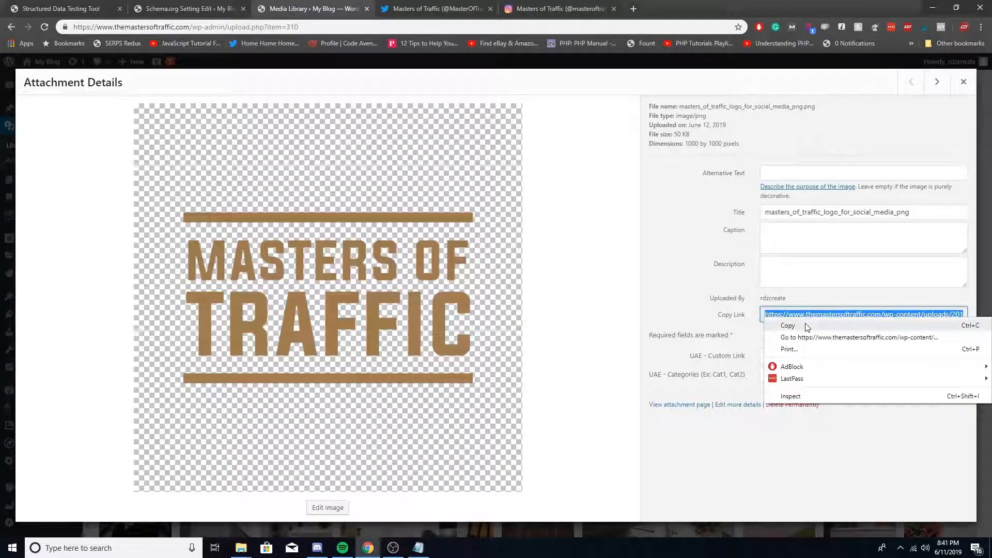
pyautogui.click(789, 325)
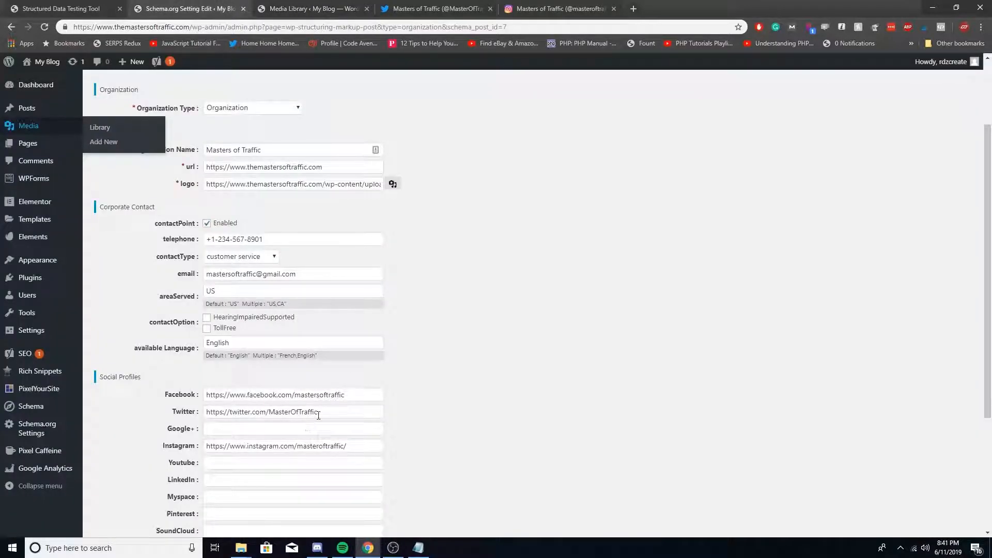
# Step: Review the telephone, contact email, area served and available language entries
pyautogui.scroll(-3)
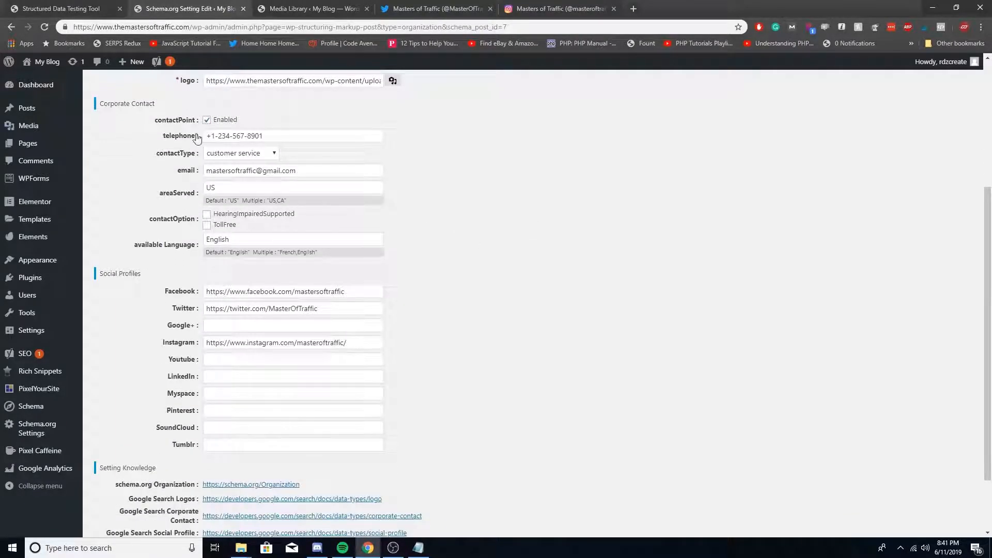
pyautogui.click(278, 136)
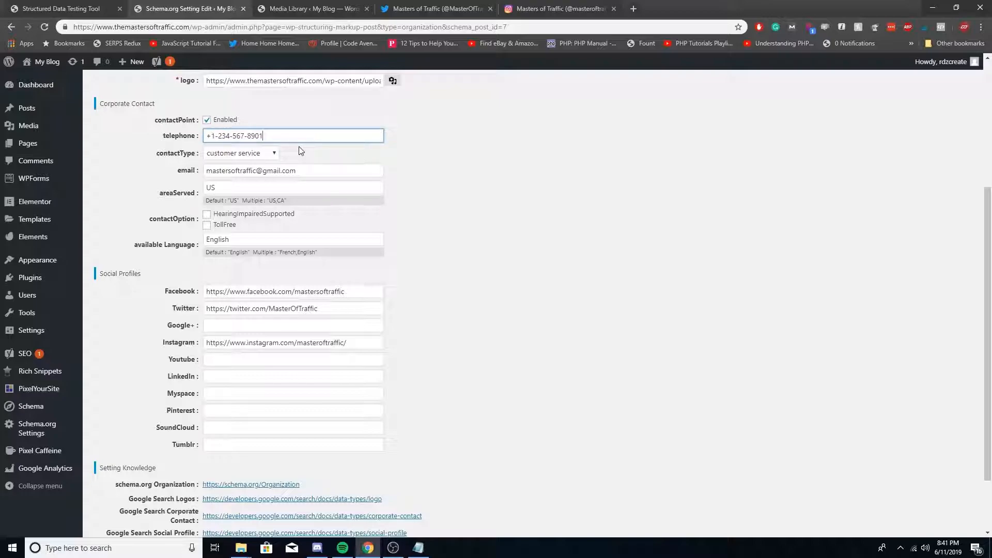
pyautogui.moveTo(187, 176)
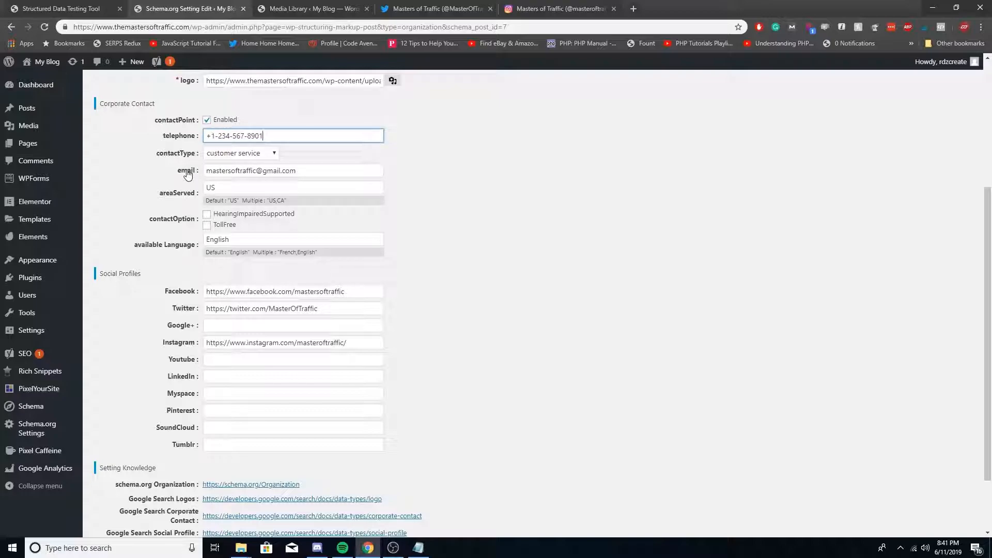
pyautogui.click(293, 170)
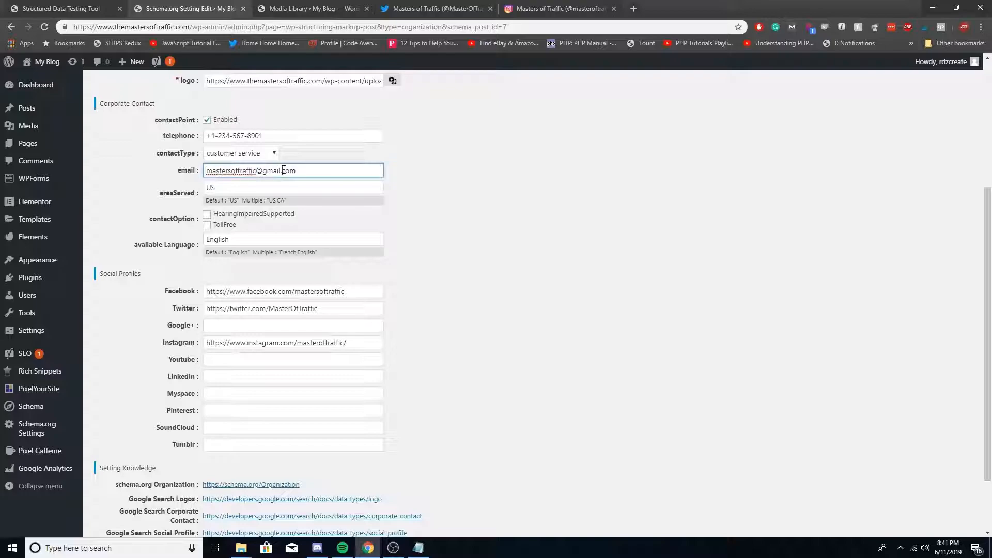
pyautogui.click(292, 187)
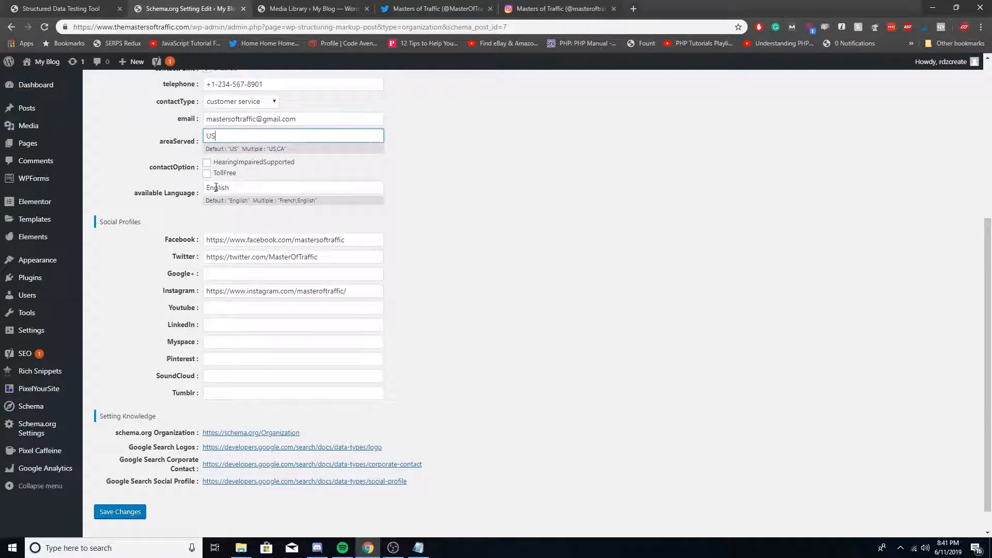
pyautogui.doubleClick(217, 187)
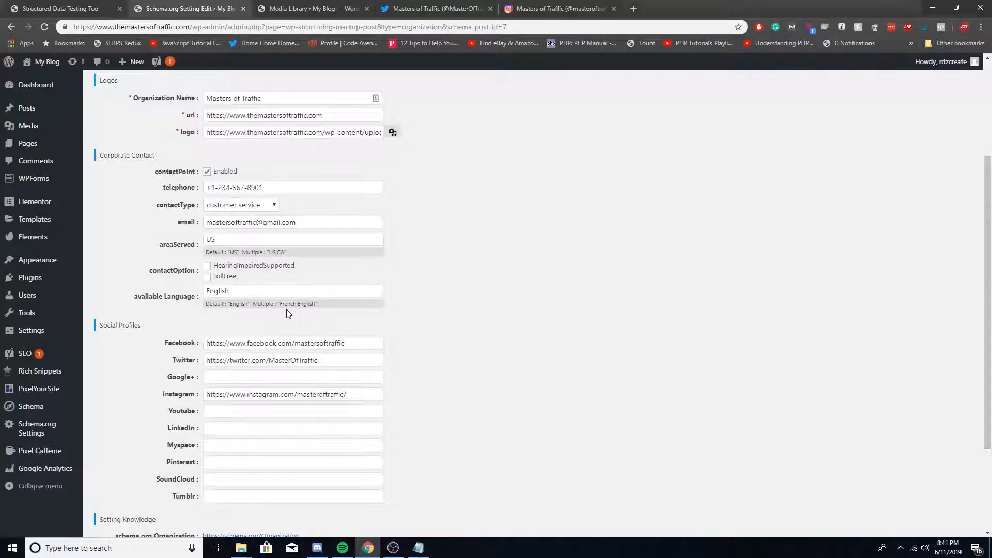
# Step: Check the Instagram profile link and save the Organization schema settings
pyautogui.scroll(-3)
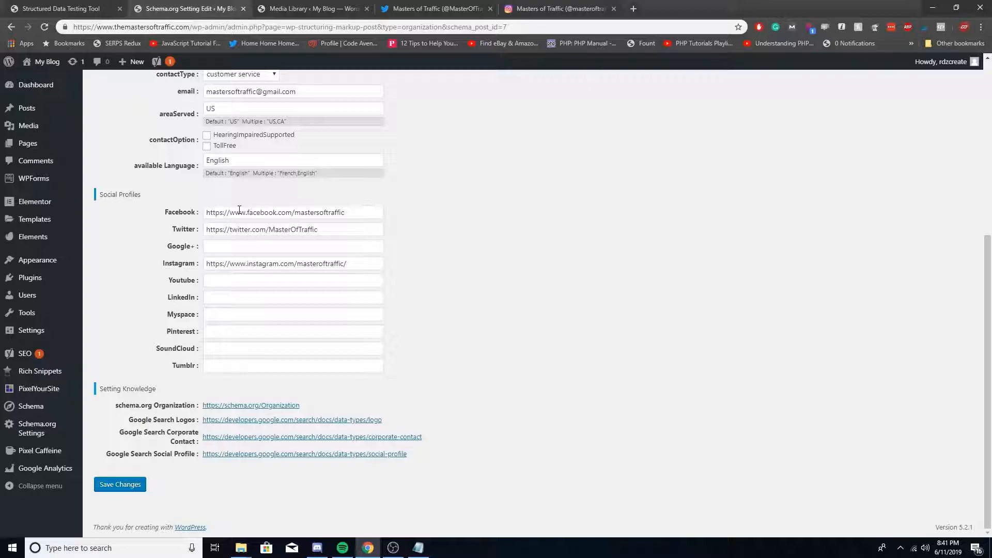
pyautogui.click(292, 263)
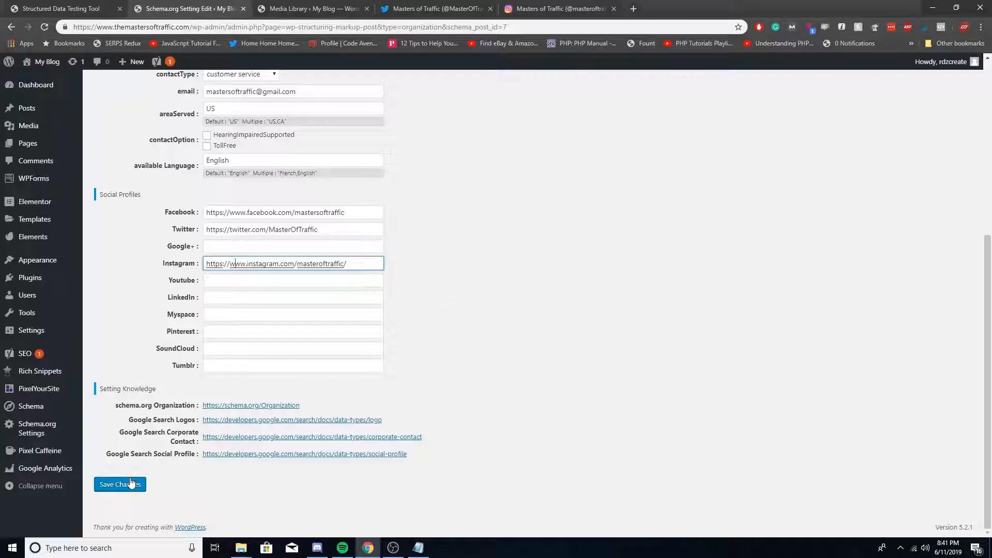
pyautogui.click(119, 484)
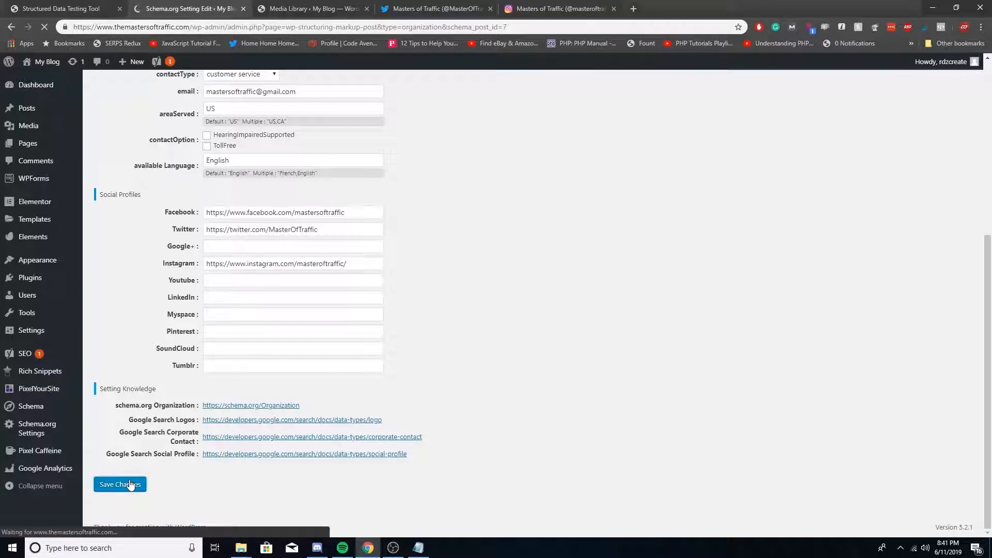
pyautogui.click(119, 484)
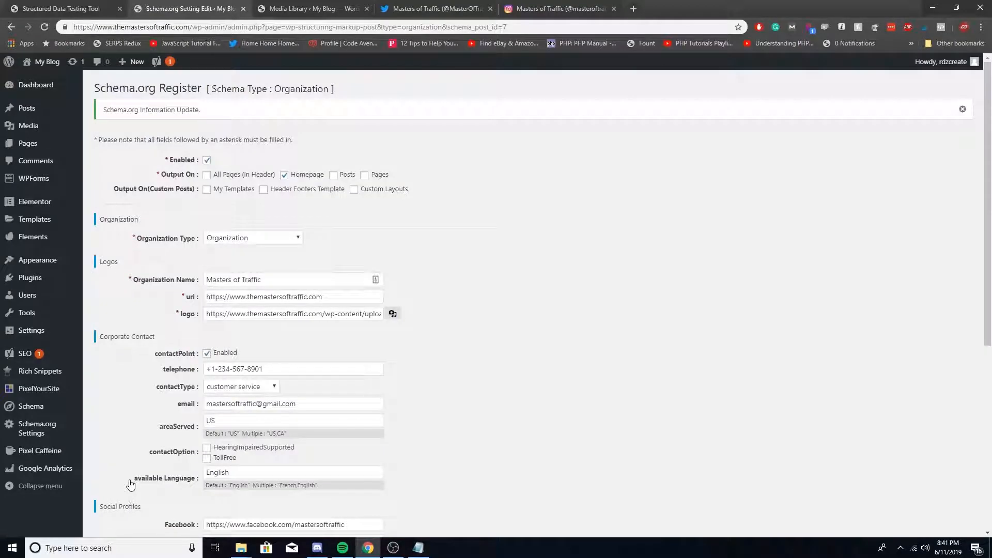
# Step: View the AboutPage item details in the Structured Data Testing Tool, then return to the detected list
pyautogui.click(60, 9)
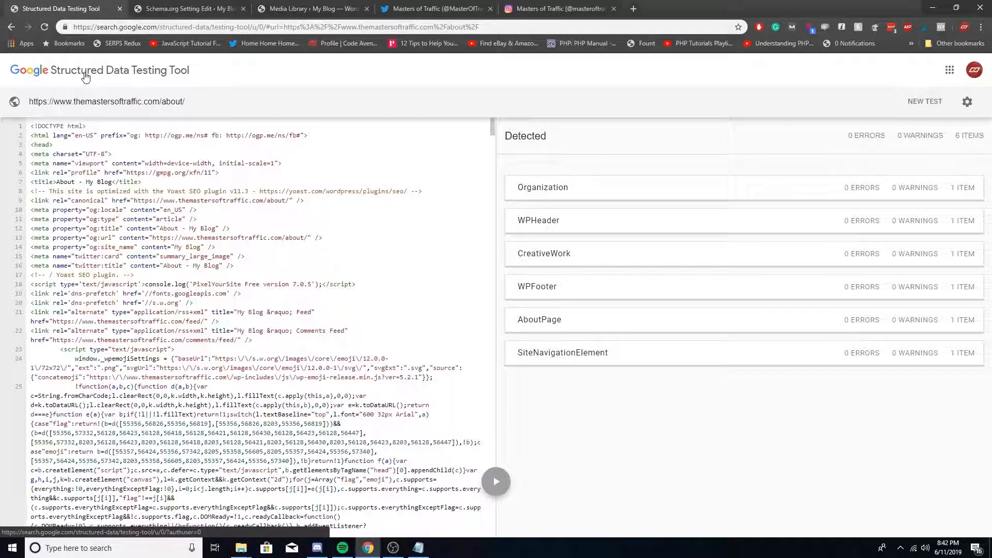
pyautogui.click(539, 319)
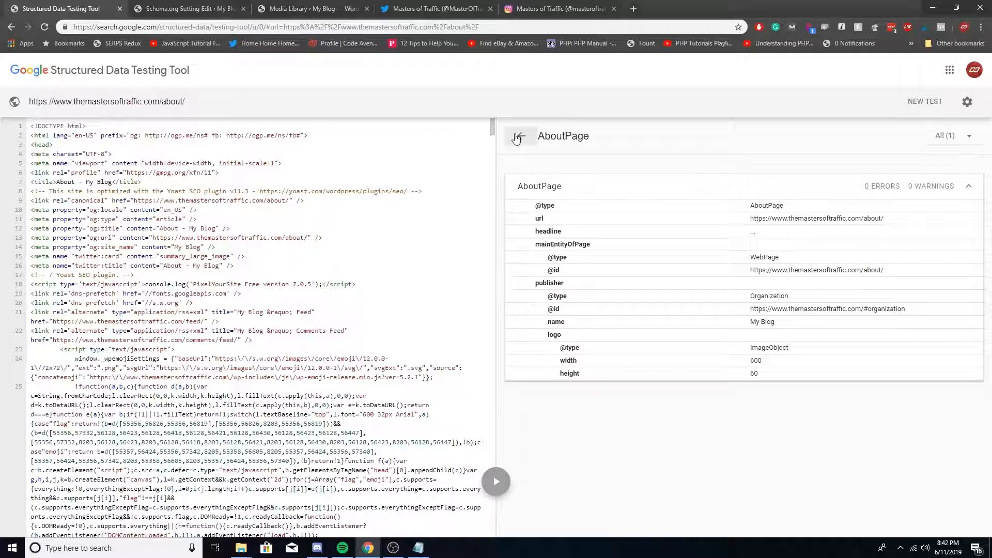
pyautogui.click(516, 138)
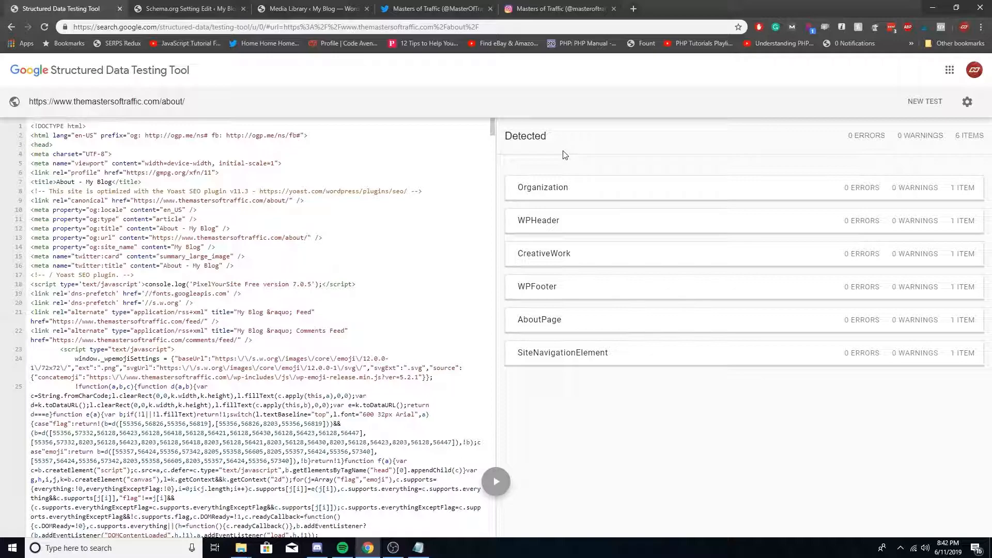
pyautogui.moveTo(571, 143)
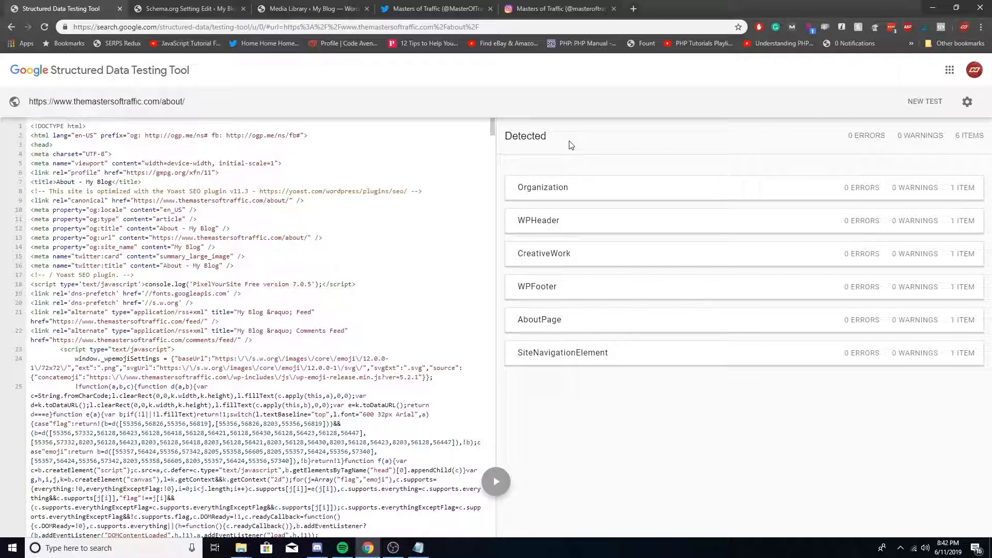
pyautogui.moveTo(567, 141)
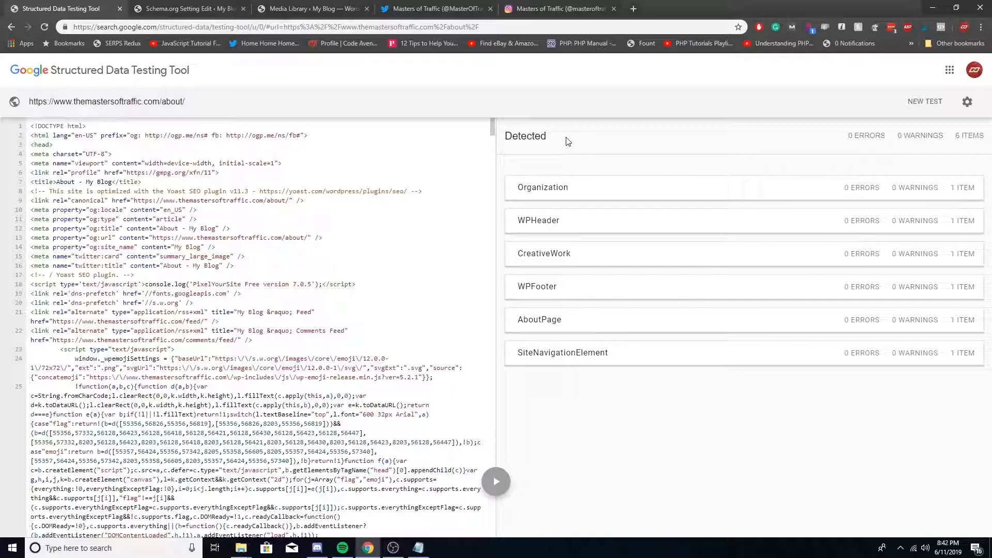